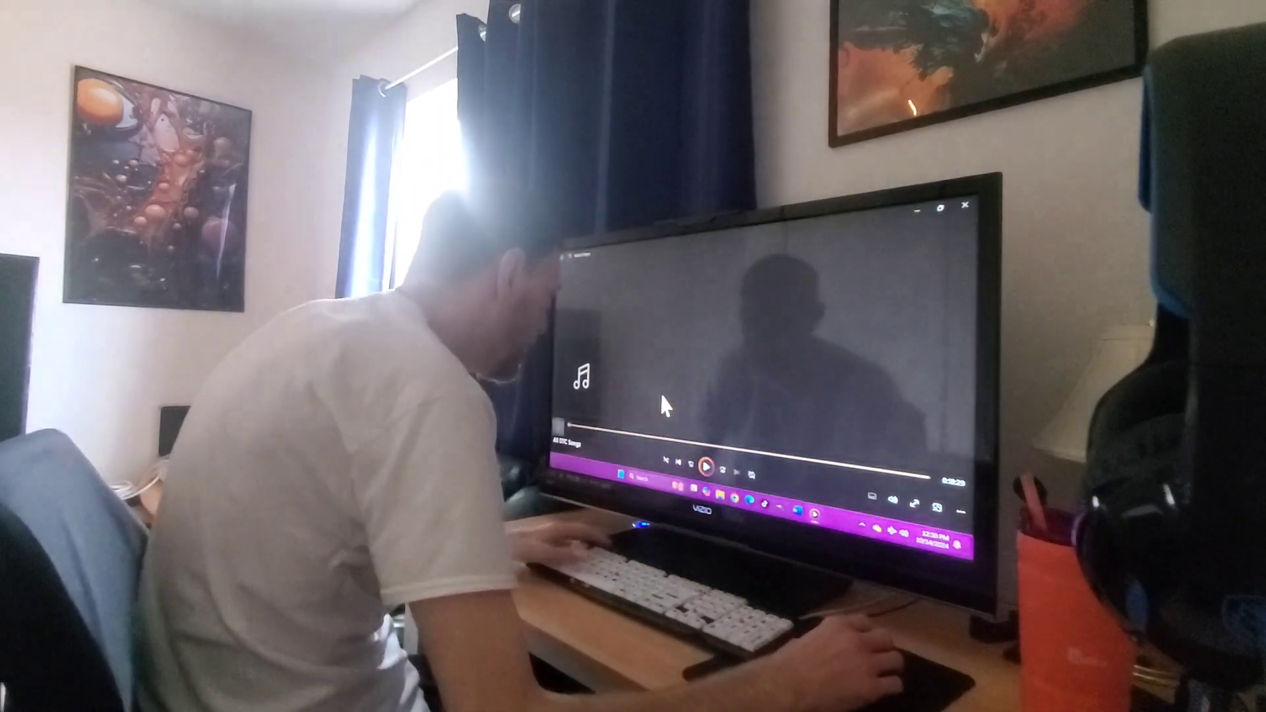
click(707, 469)
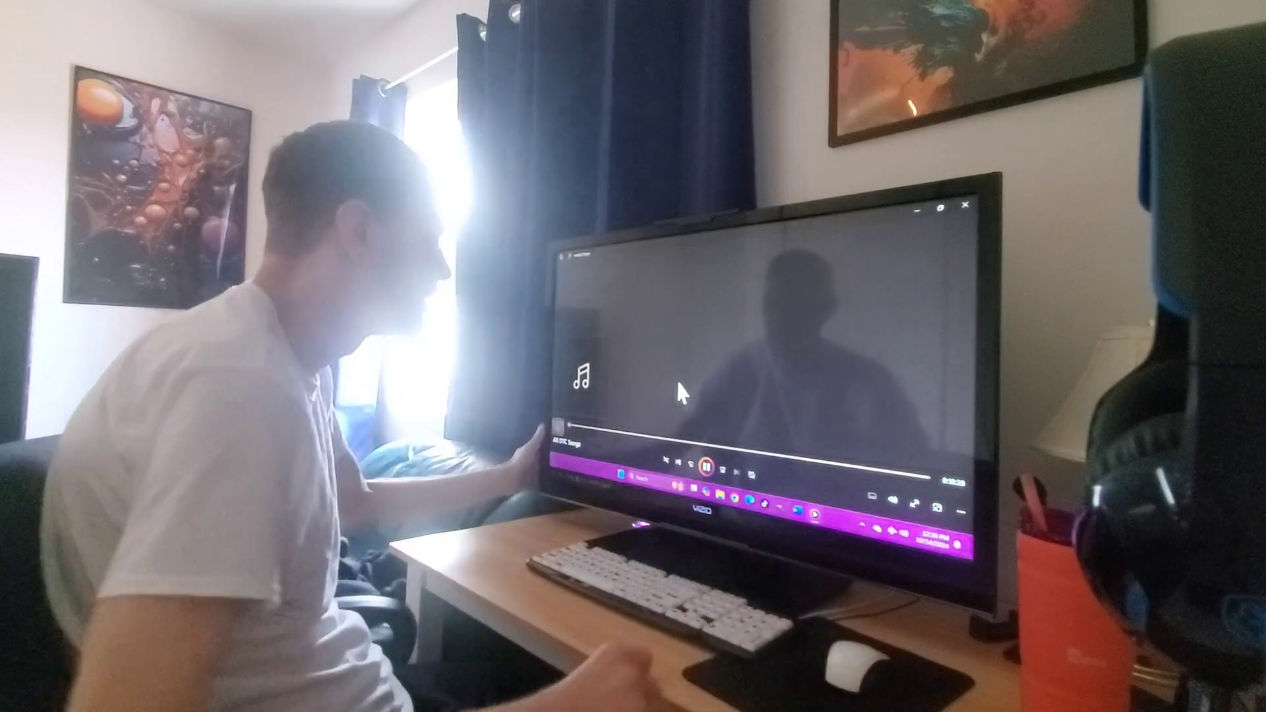